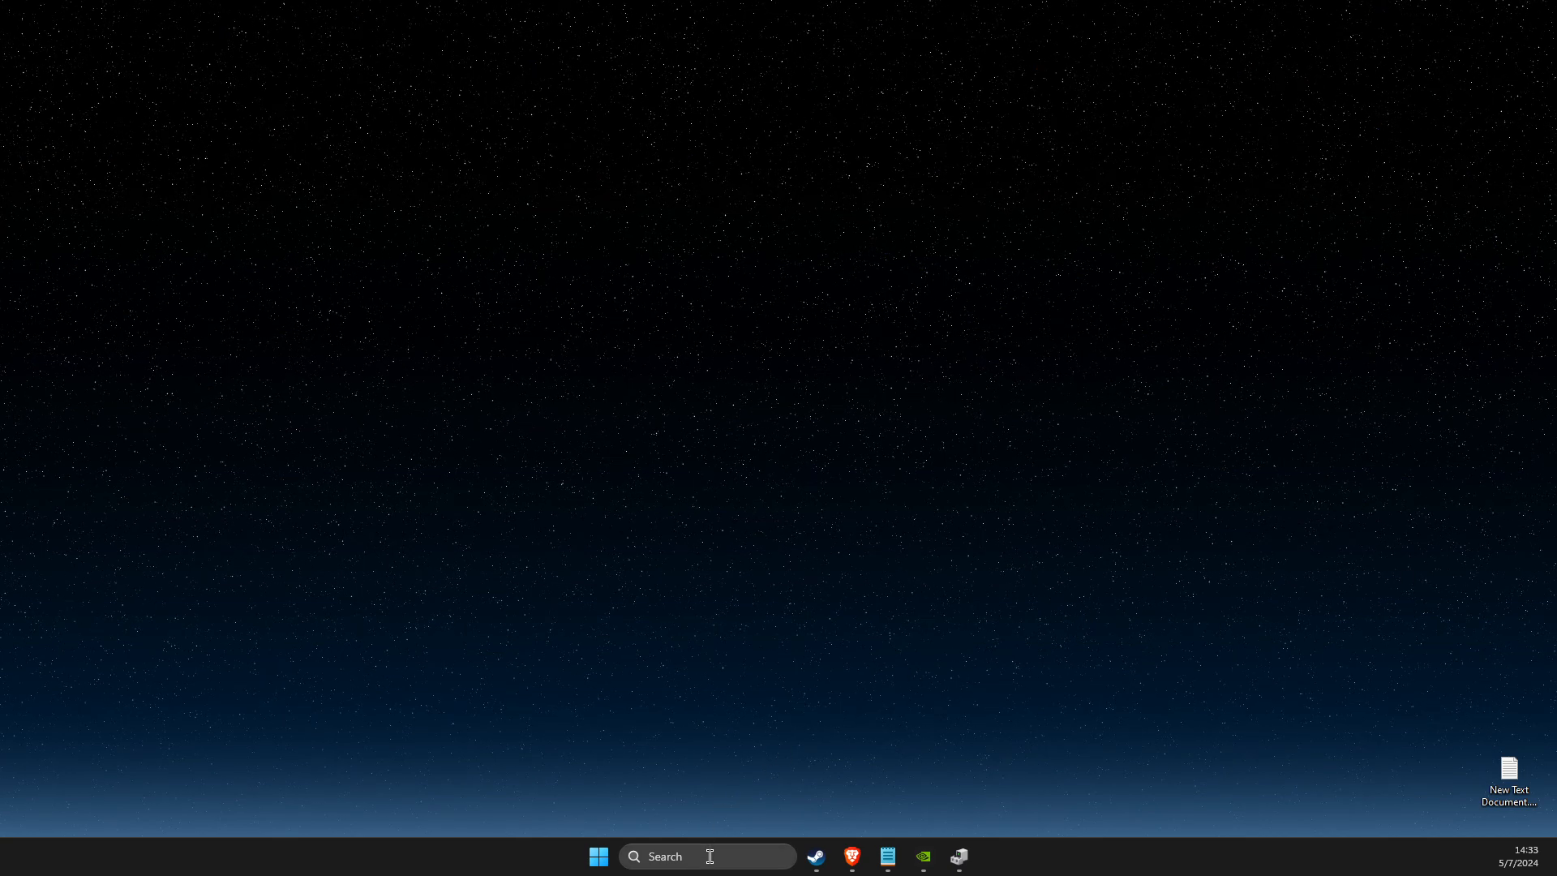
Search Windows for "settings" so matching apps such as Services appear
text(settings)
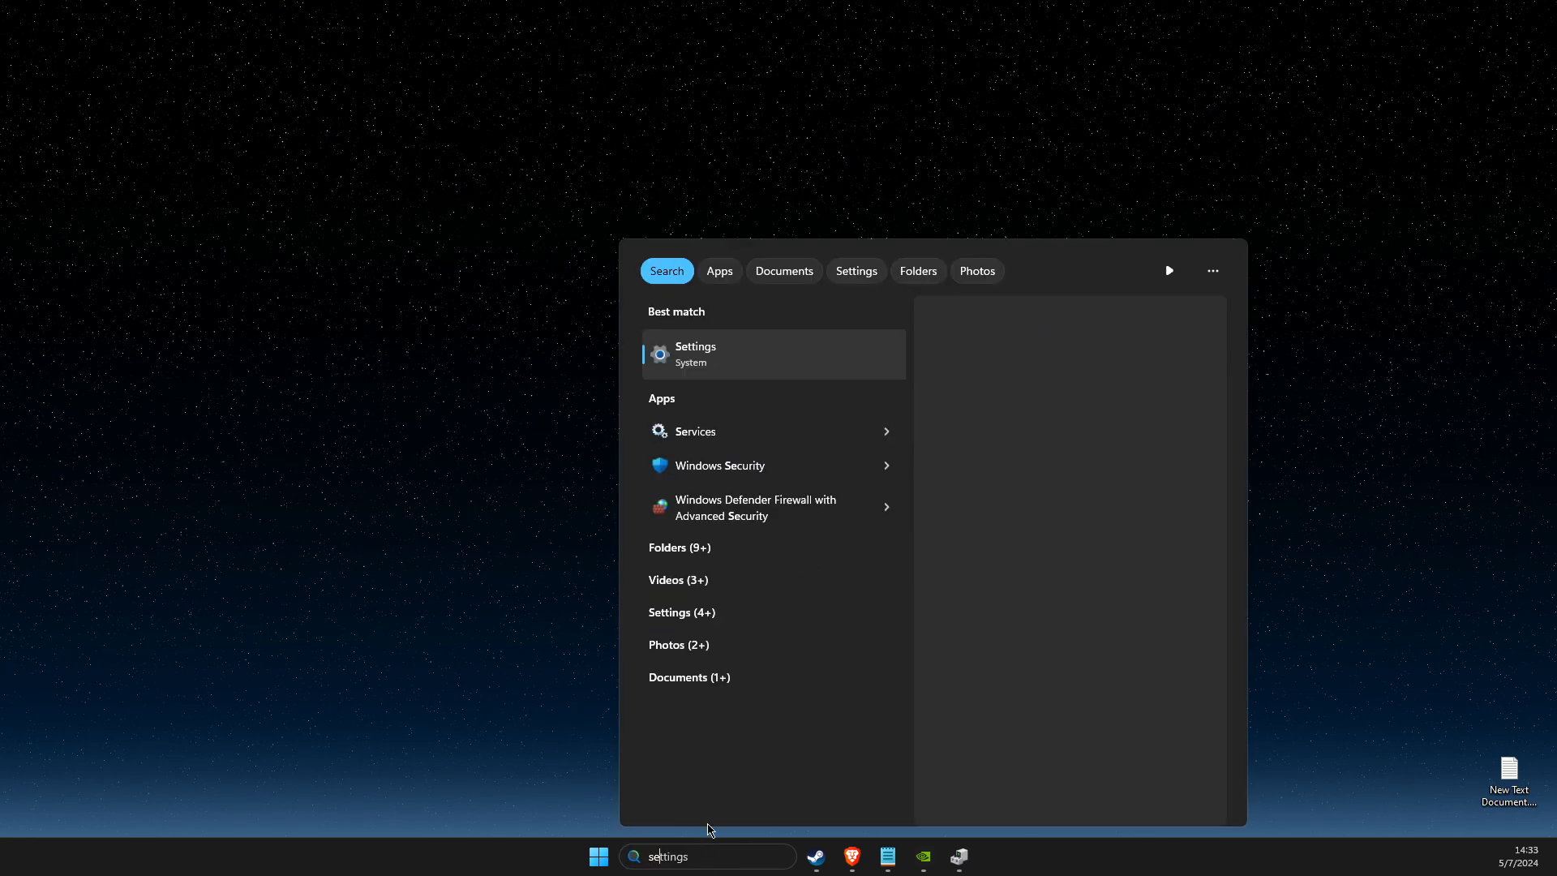
Launch Services from the results and move the list to the NVIDIA entries
click(696, 431)
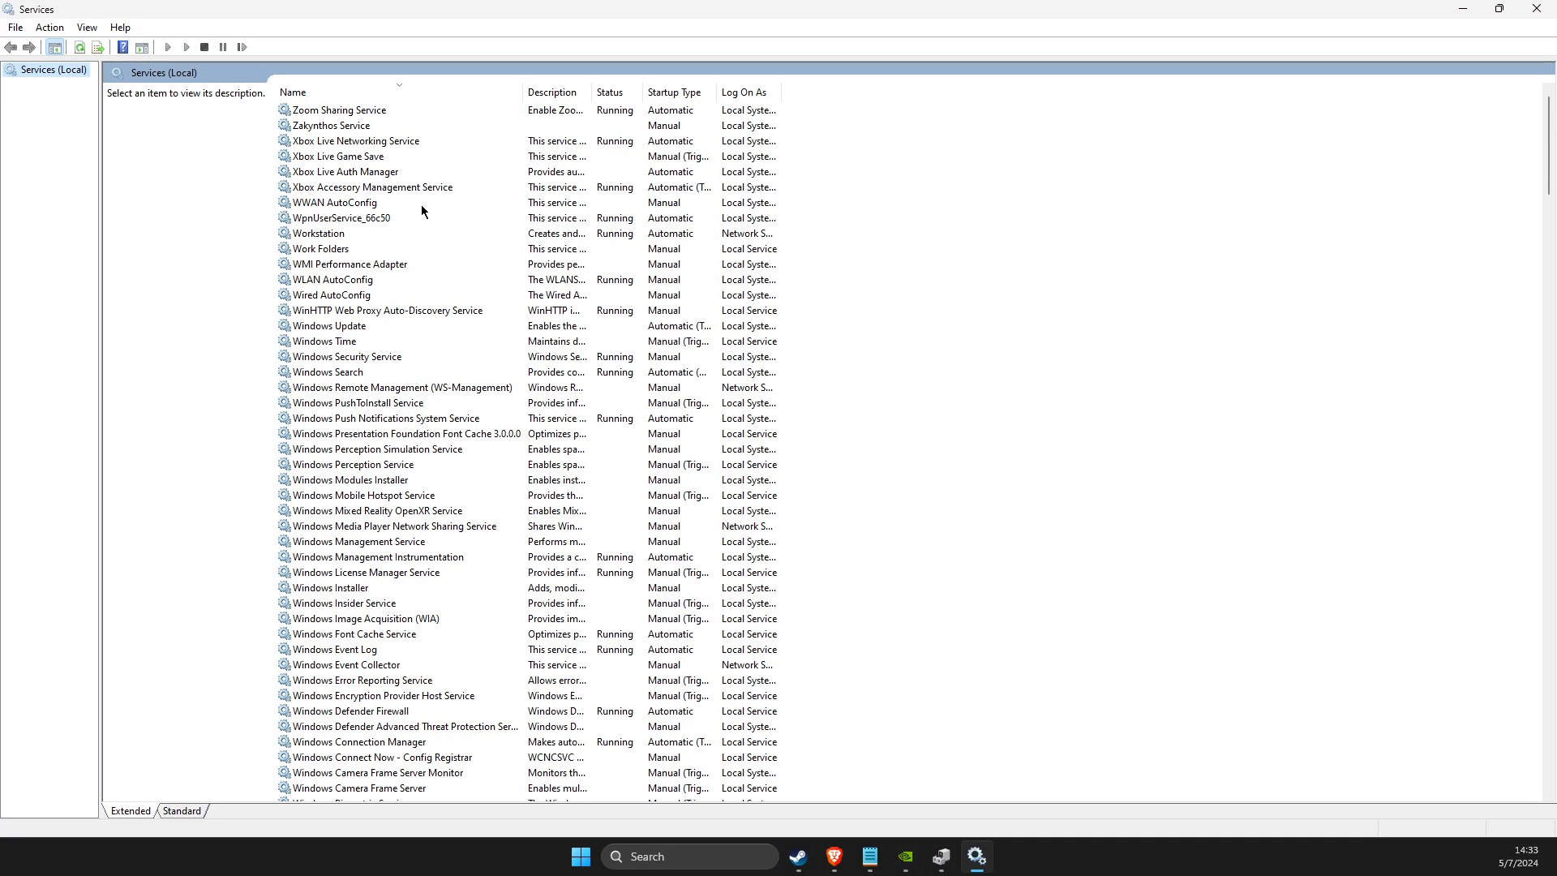
click(373, 188)
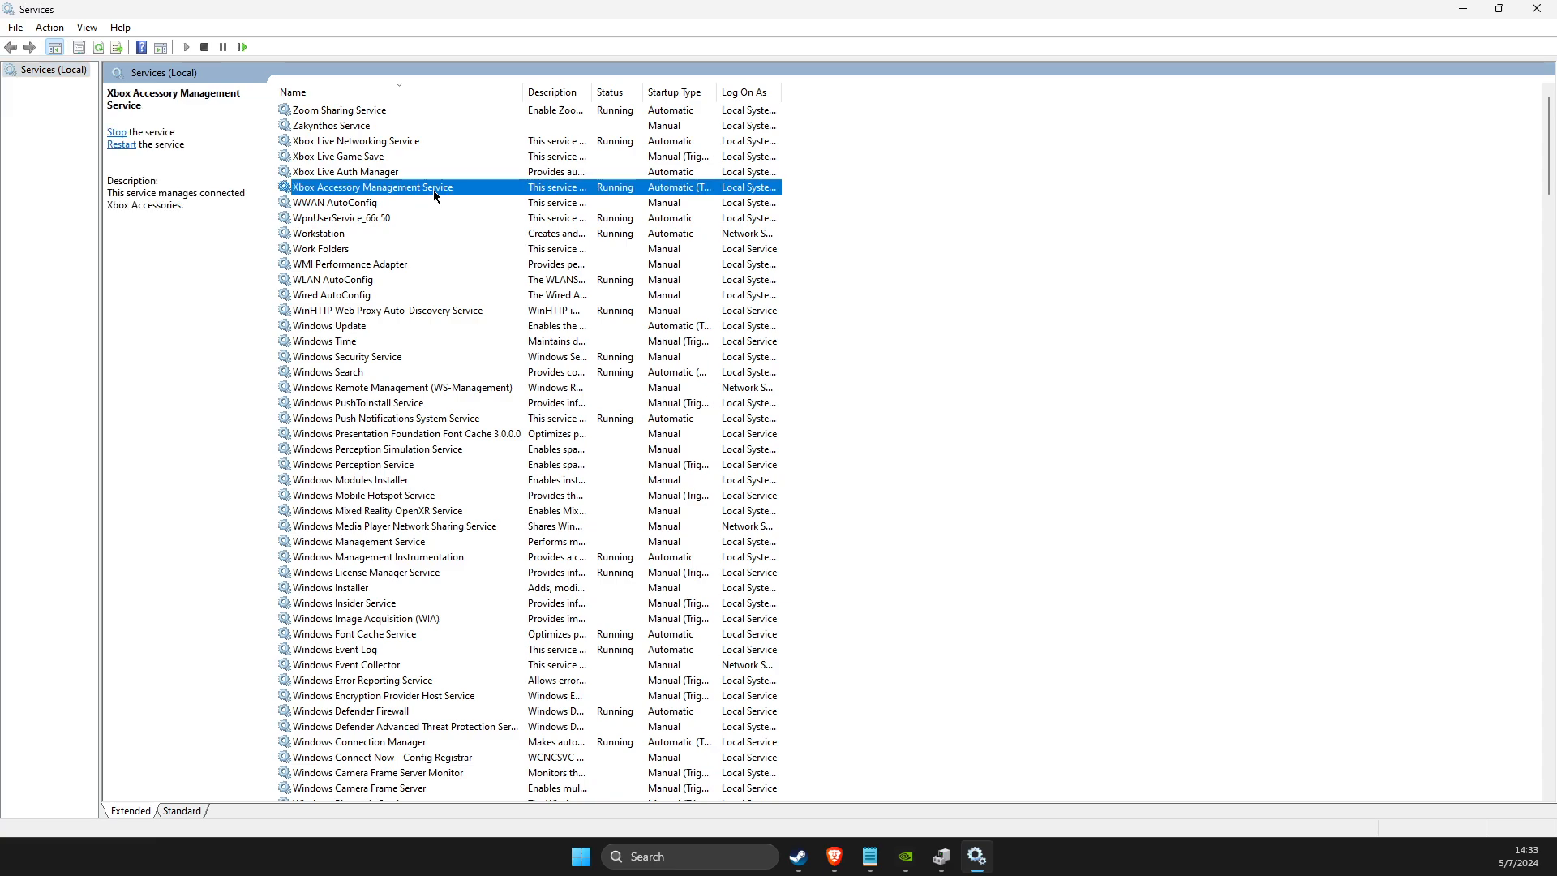
scroll(up, 3)
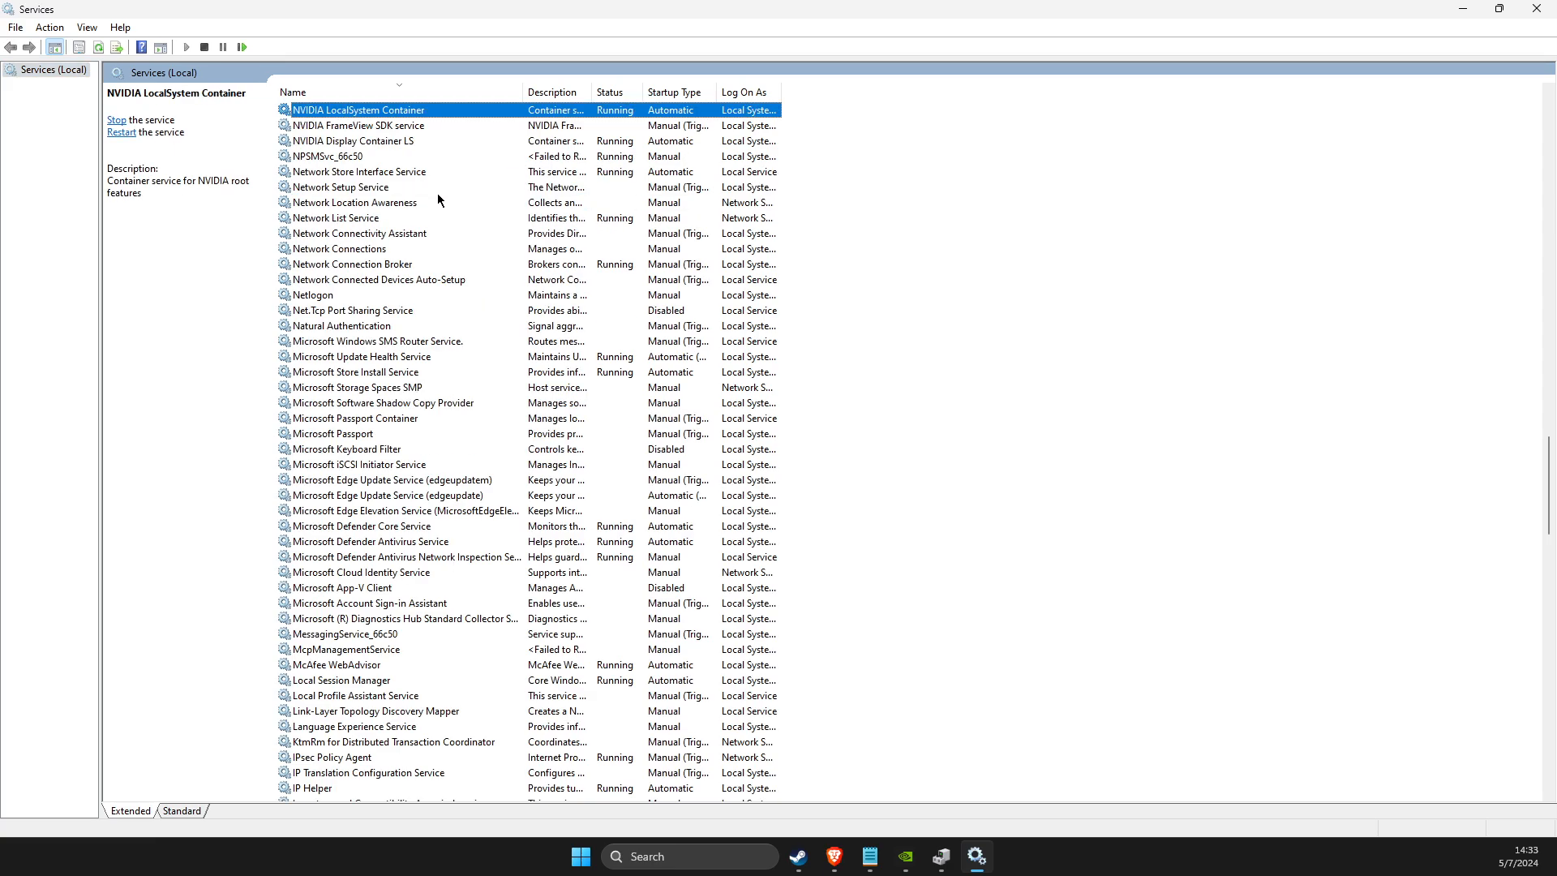
mouse_move(327, 121)
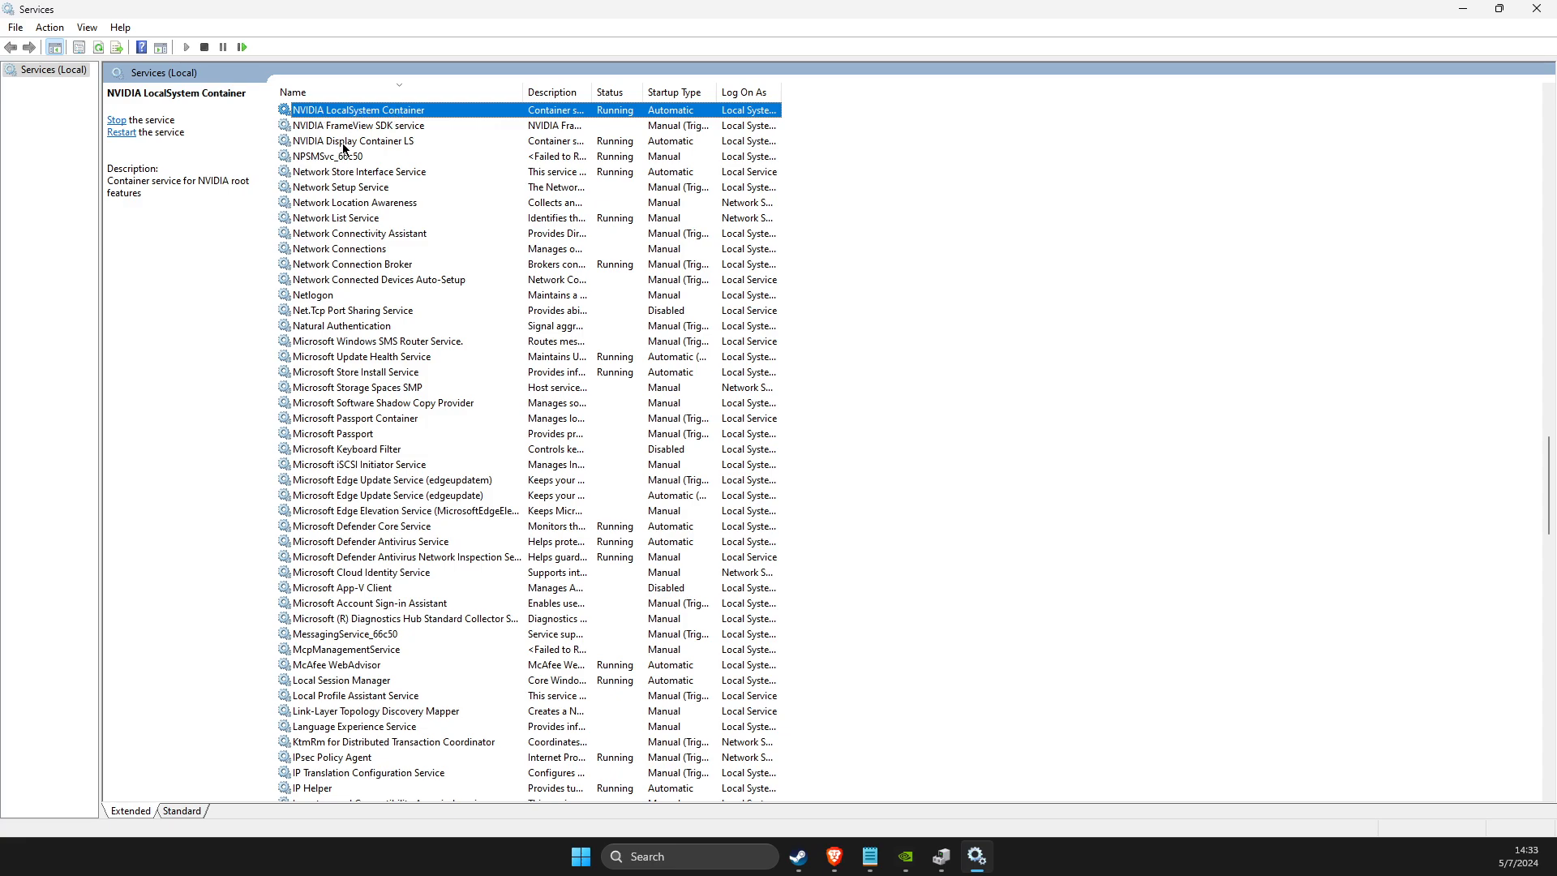
mouse_move(387, 147)
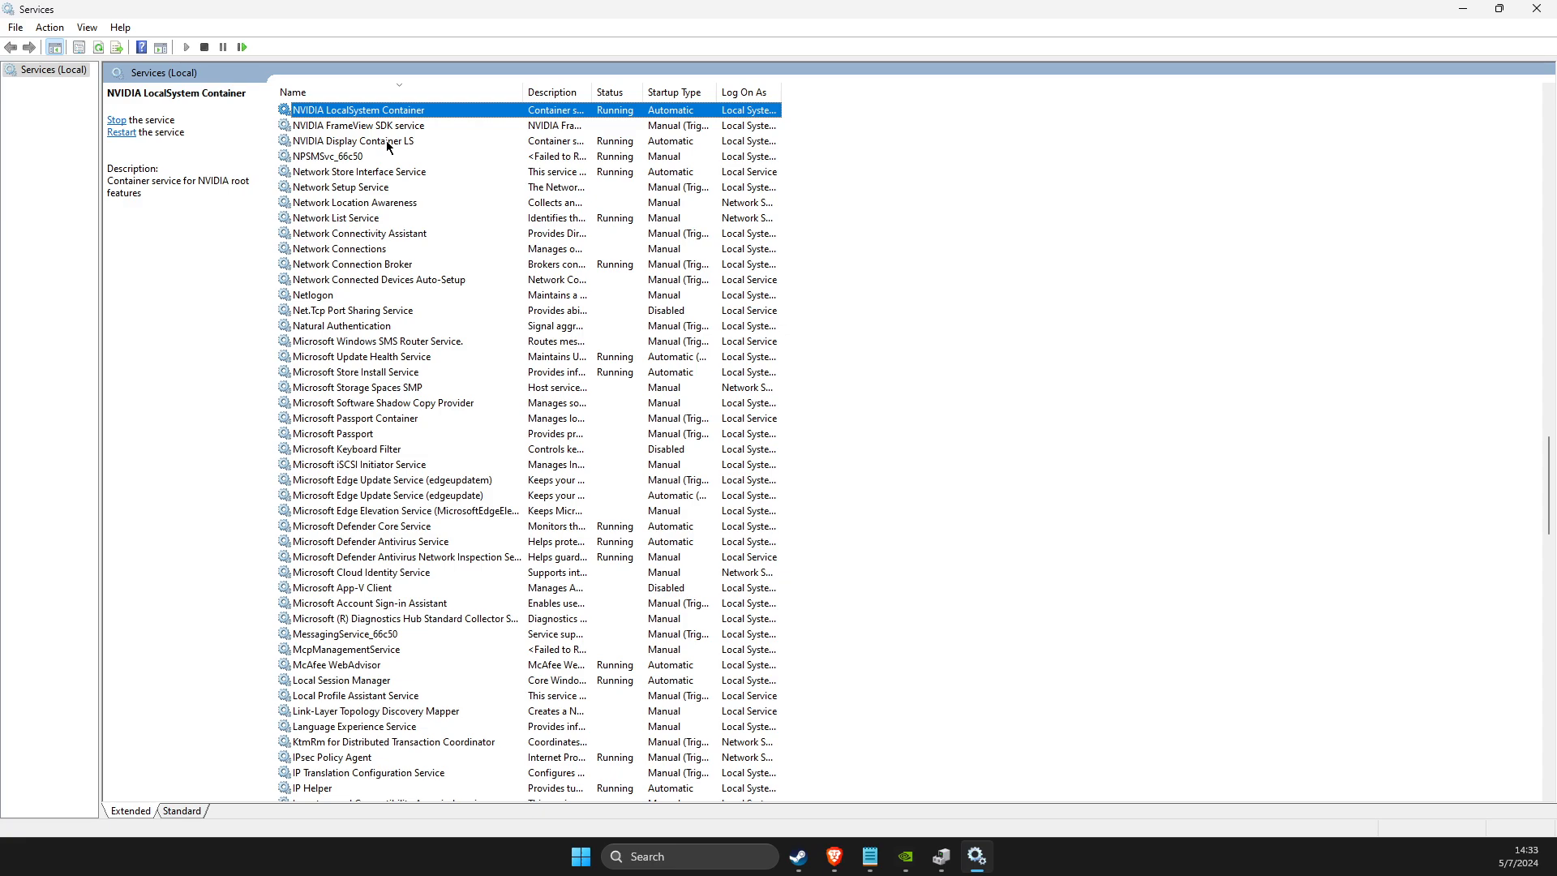
View NVIDIA Display Container LS properties showing Automatic startup and Running status
right_click(347, 140)
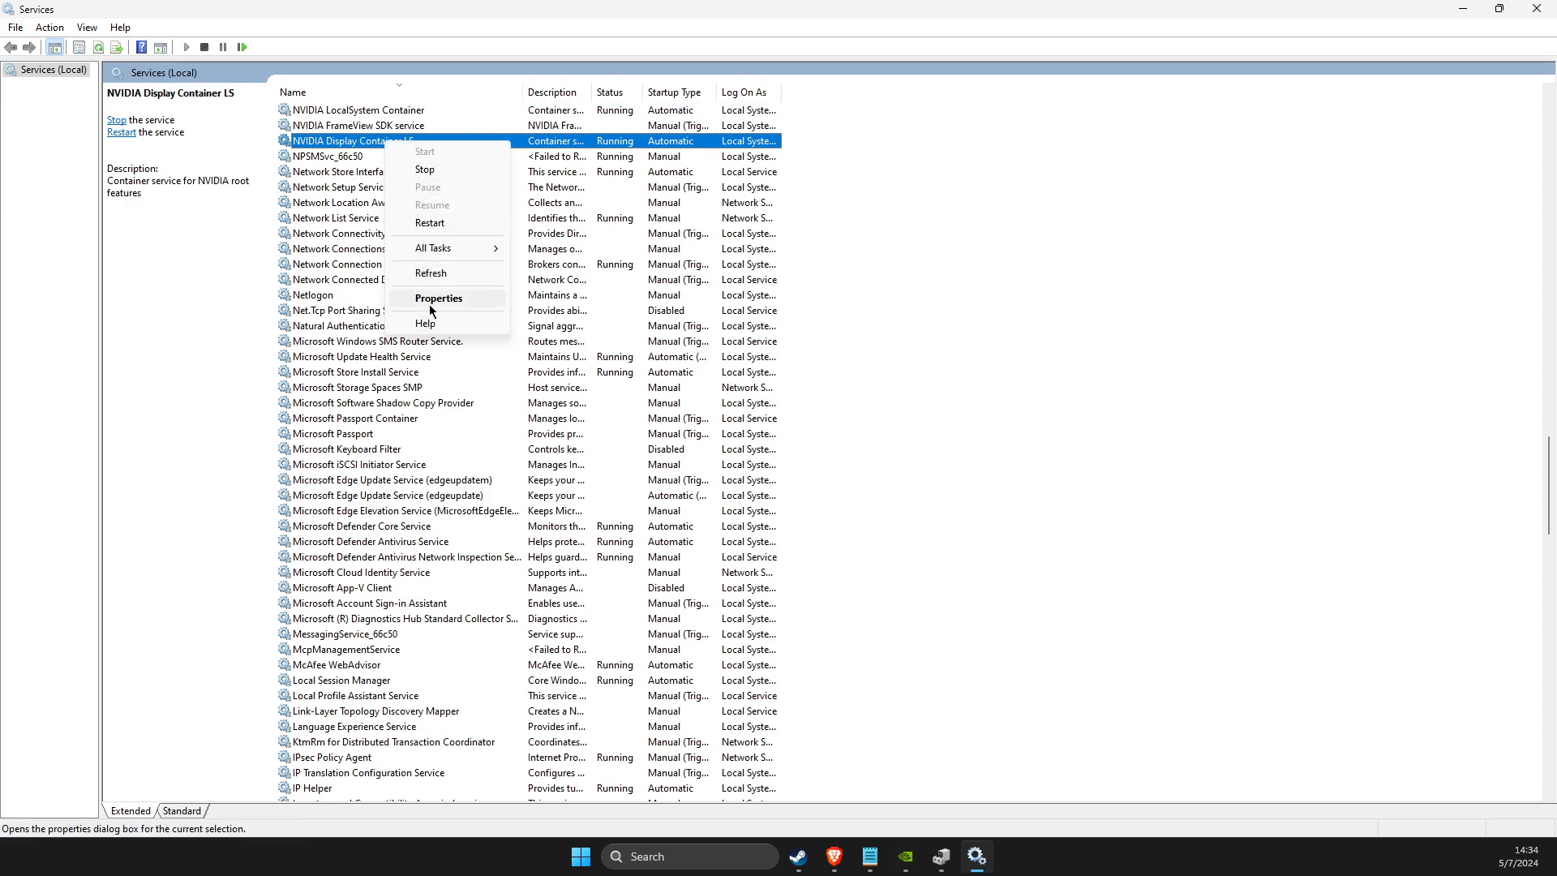
click(438, 298)
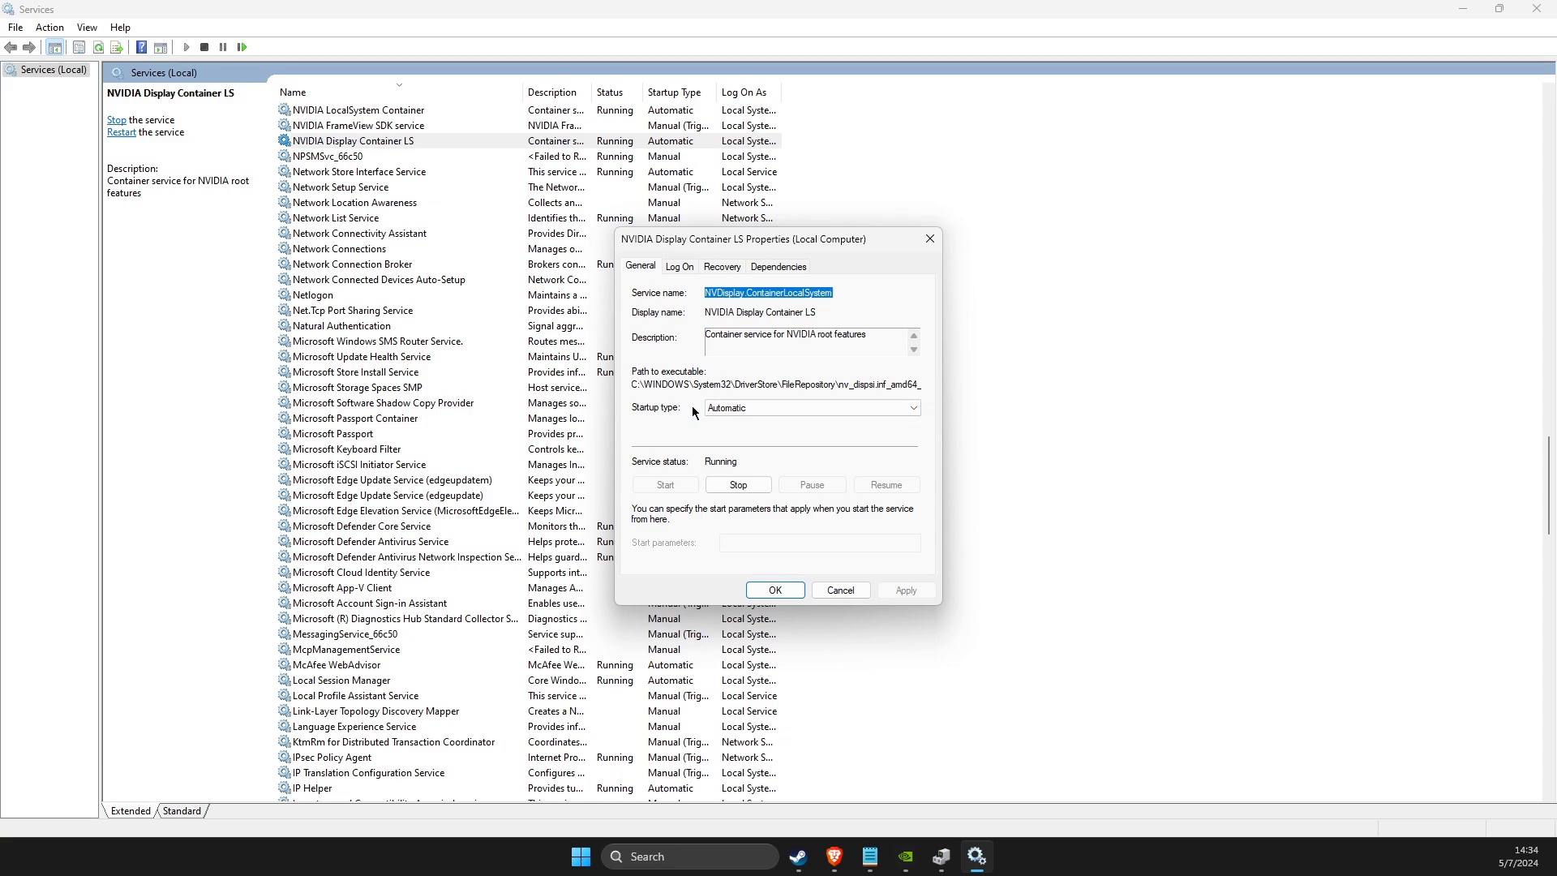
mouse_move(670, 477)
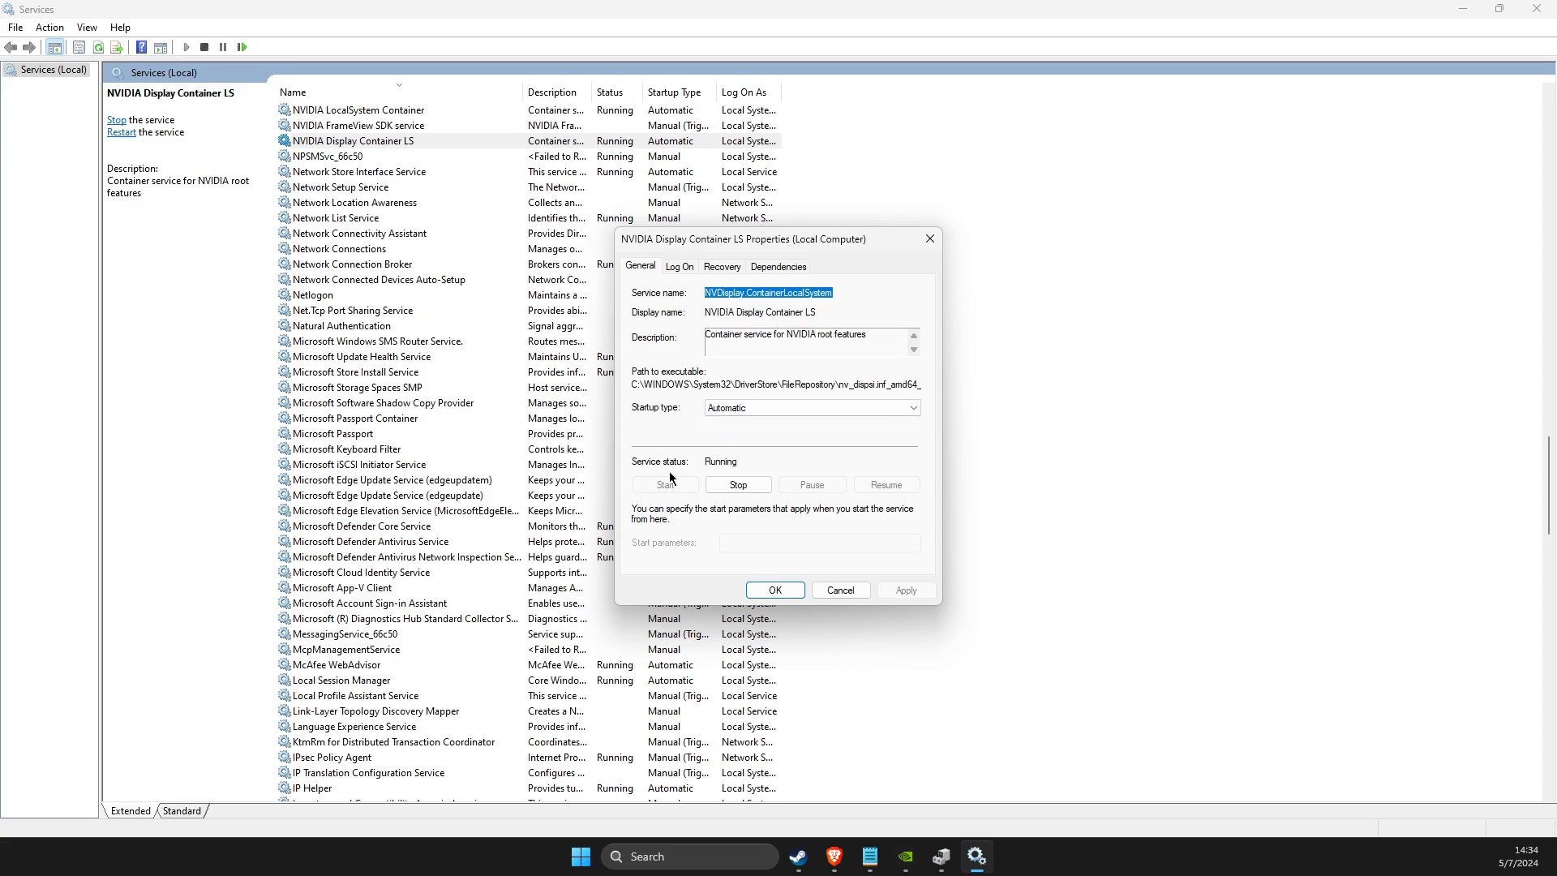
mouse_move(726, 480)
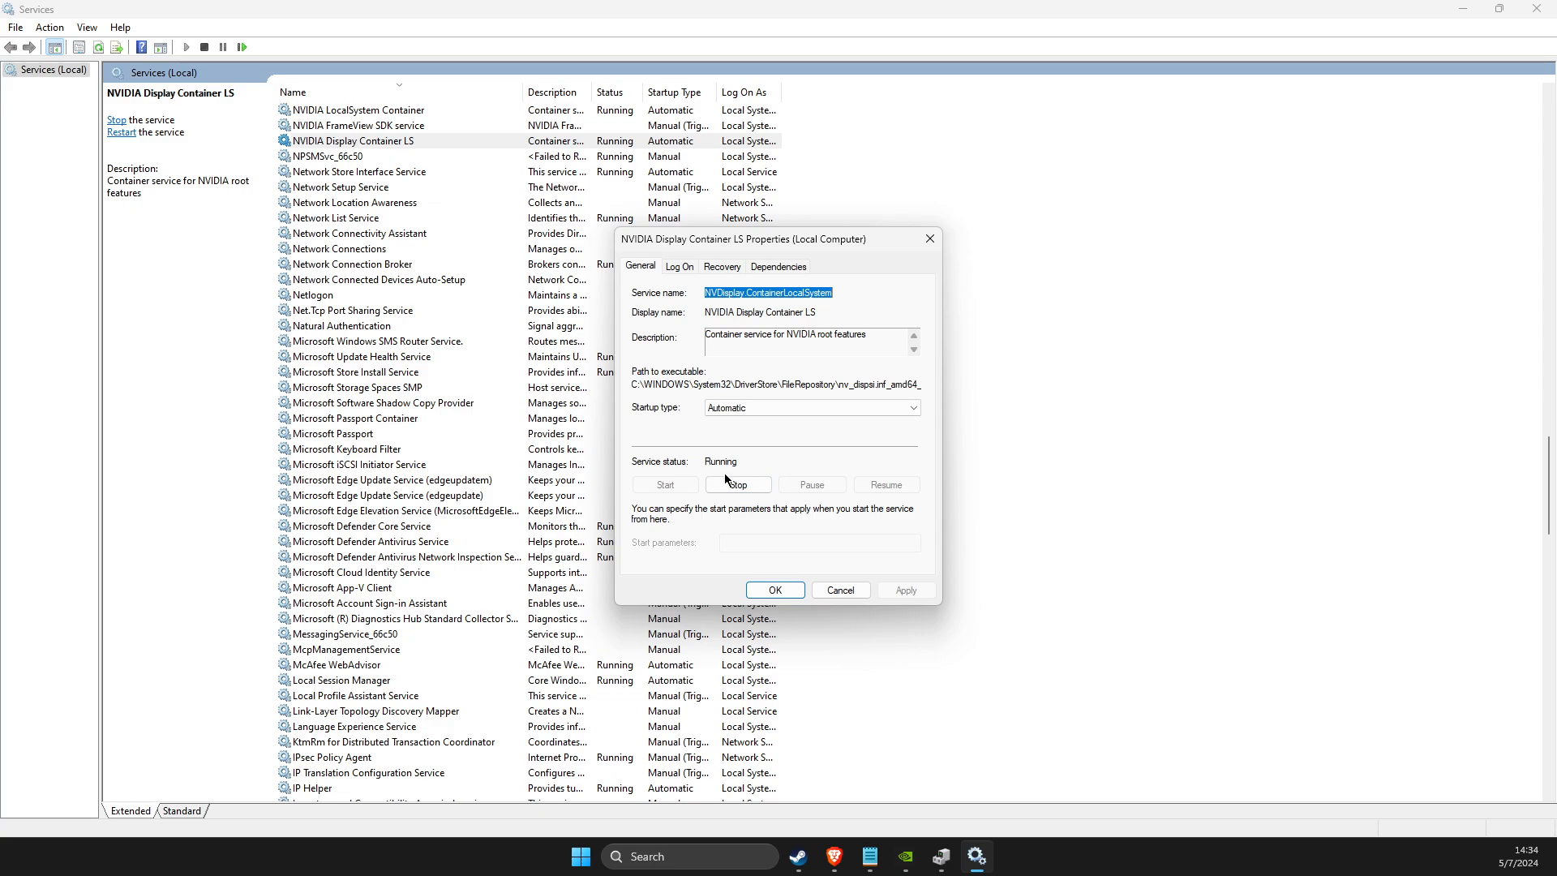
mouse_move(653, 490)
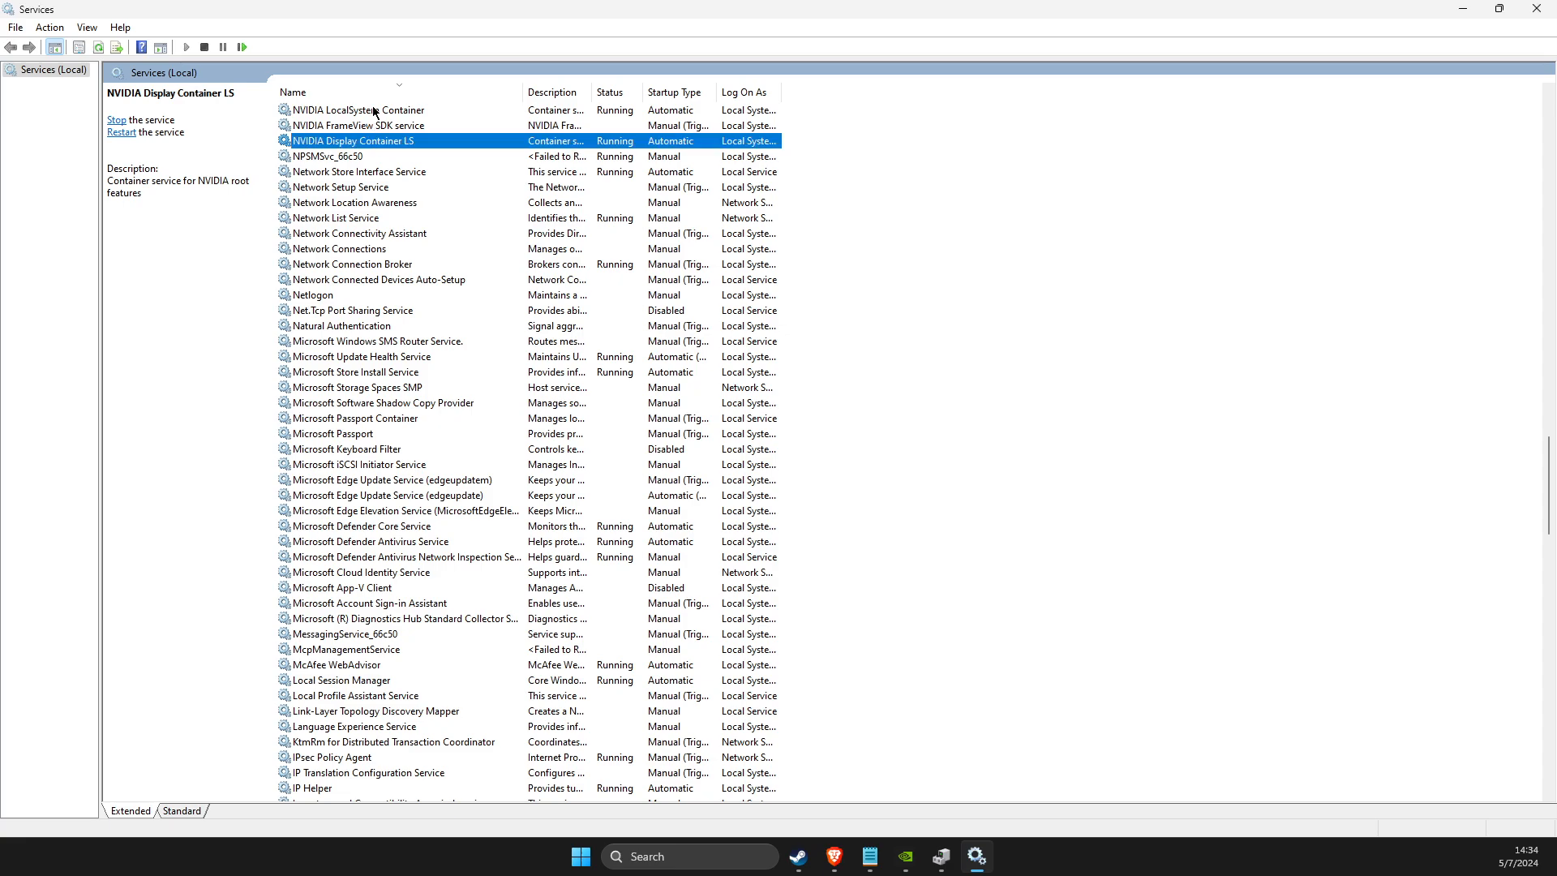
mouse_move(378, 112)
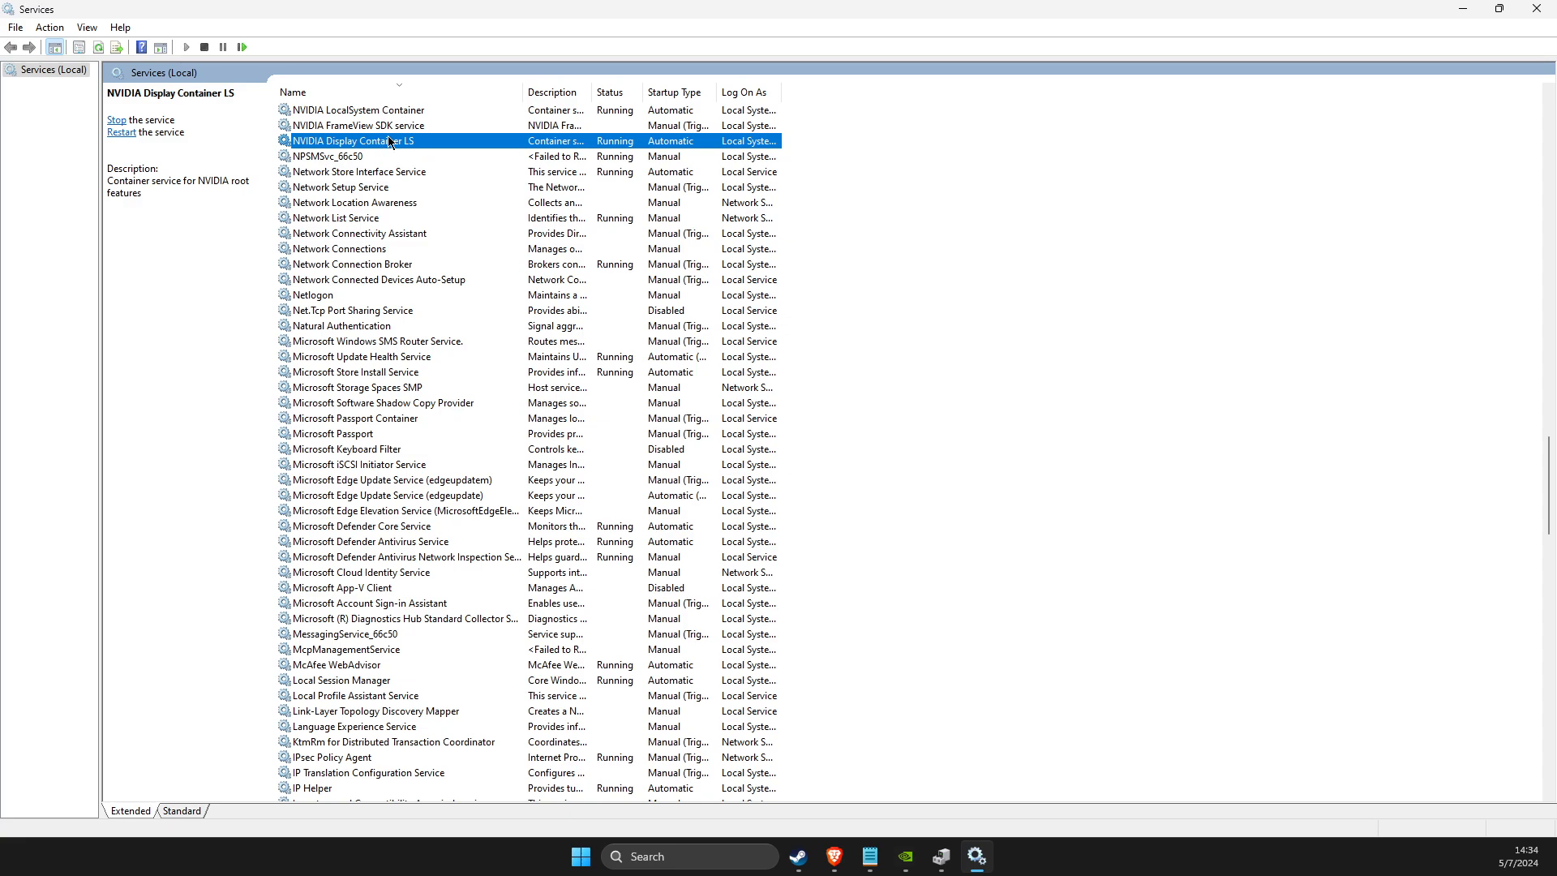
mouse_move(391, 113)
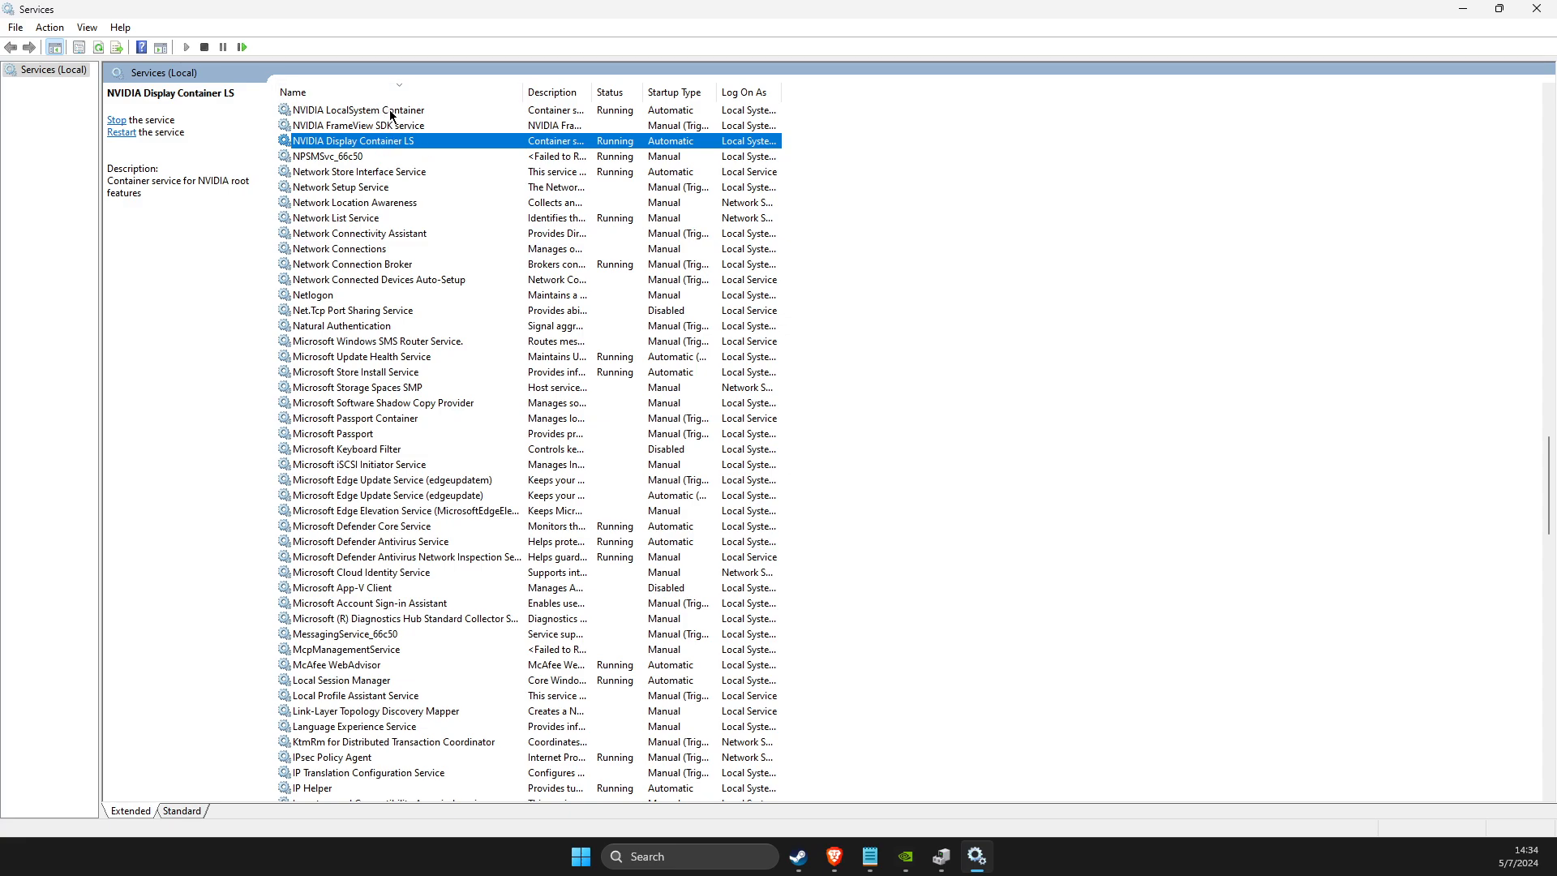
Bring up the action menu for NVIDIA Display Container LS to restart it
right_click(352, 139)
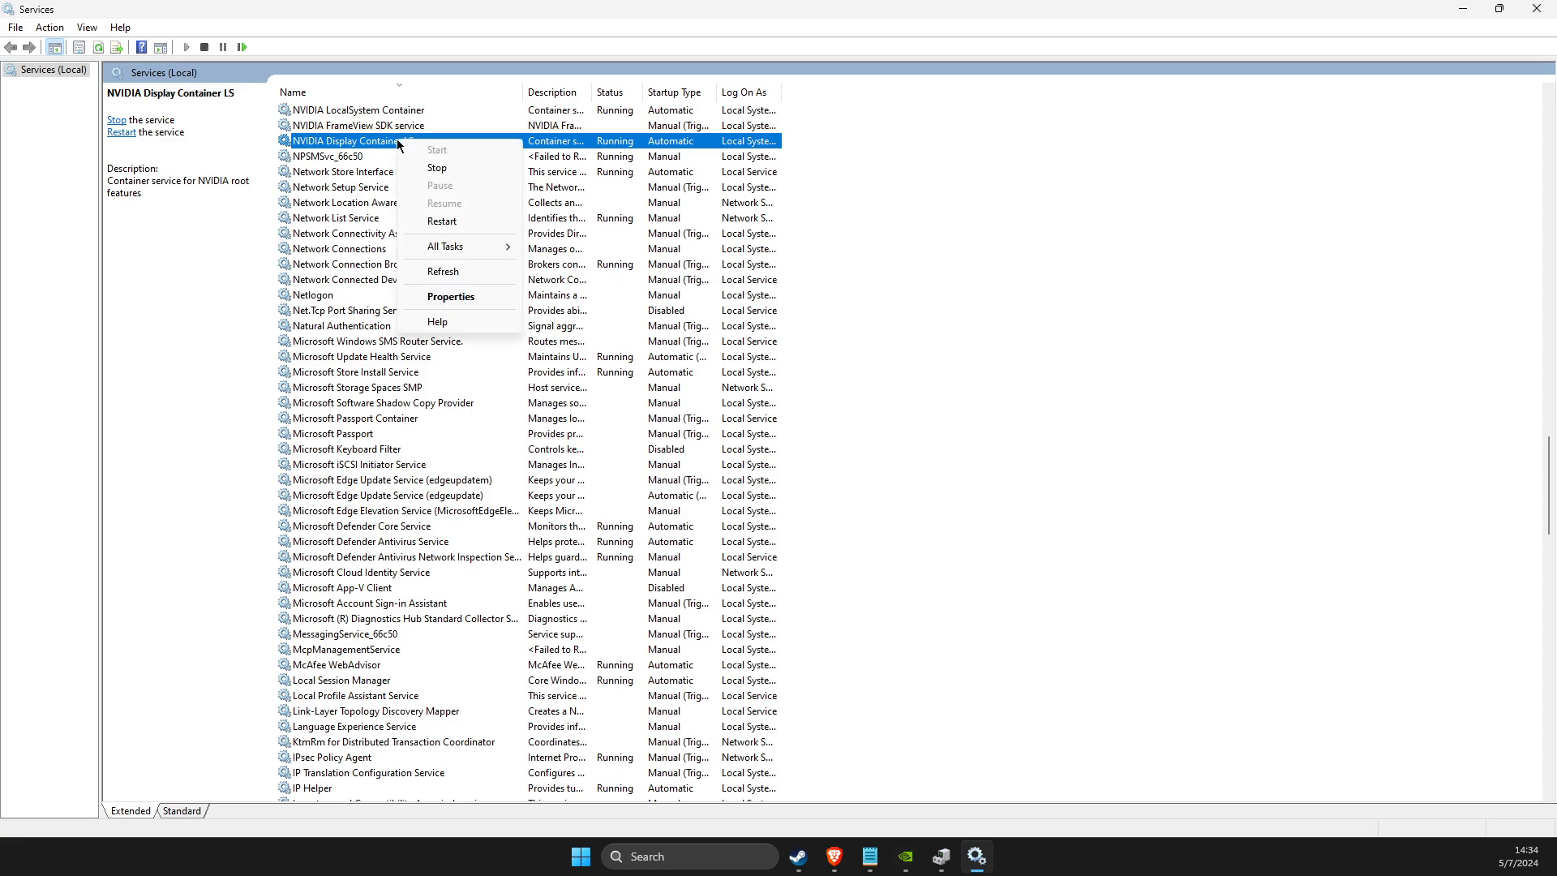
mouse_move(441, 222)
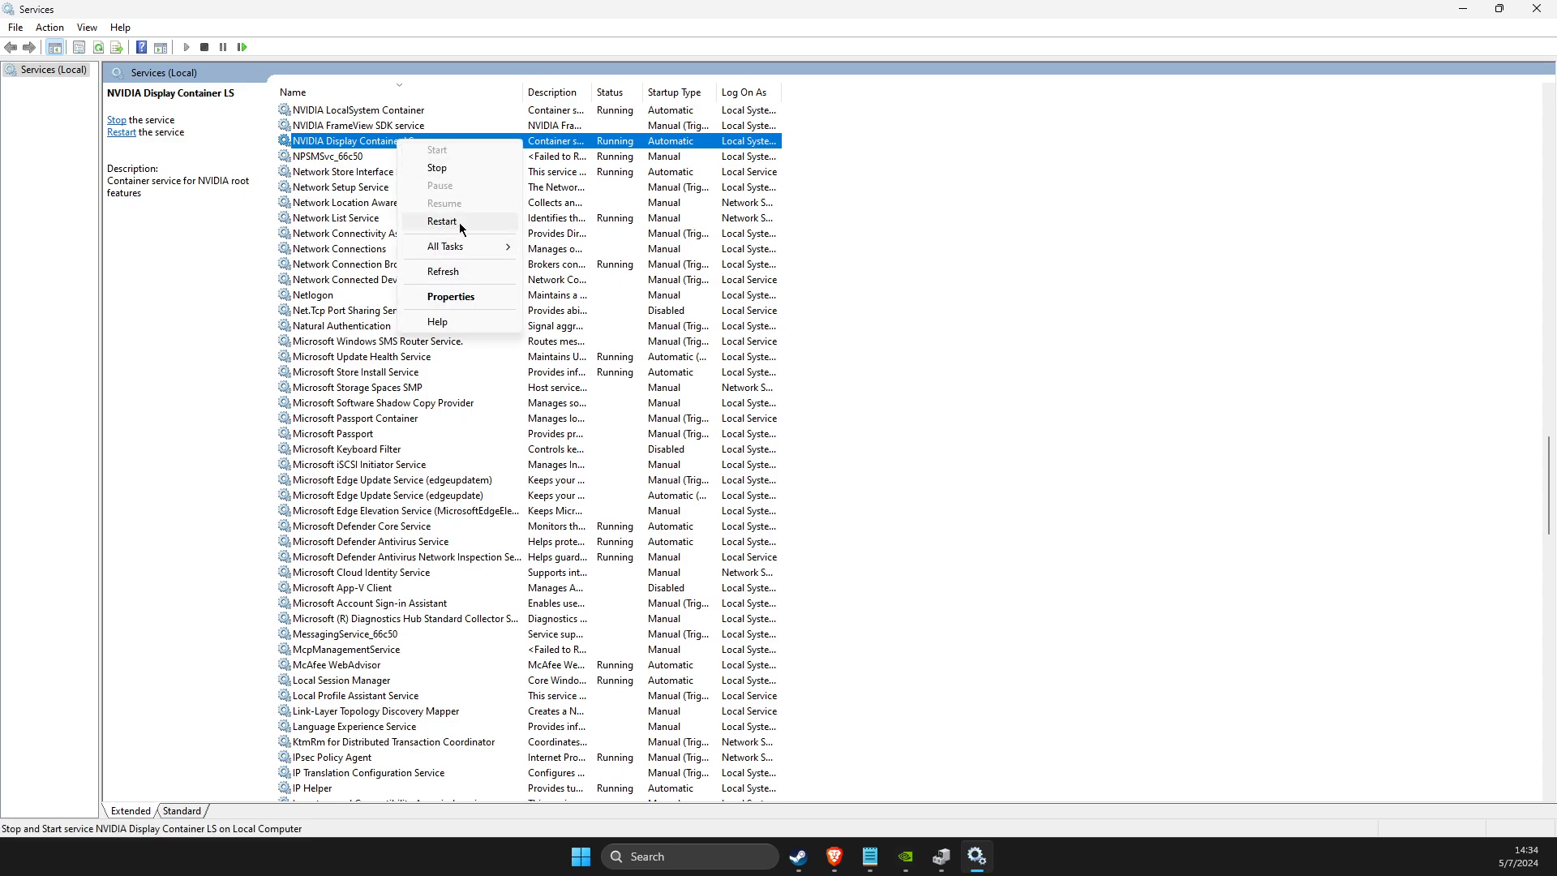
mouse_move(459, 221)
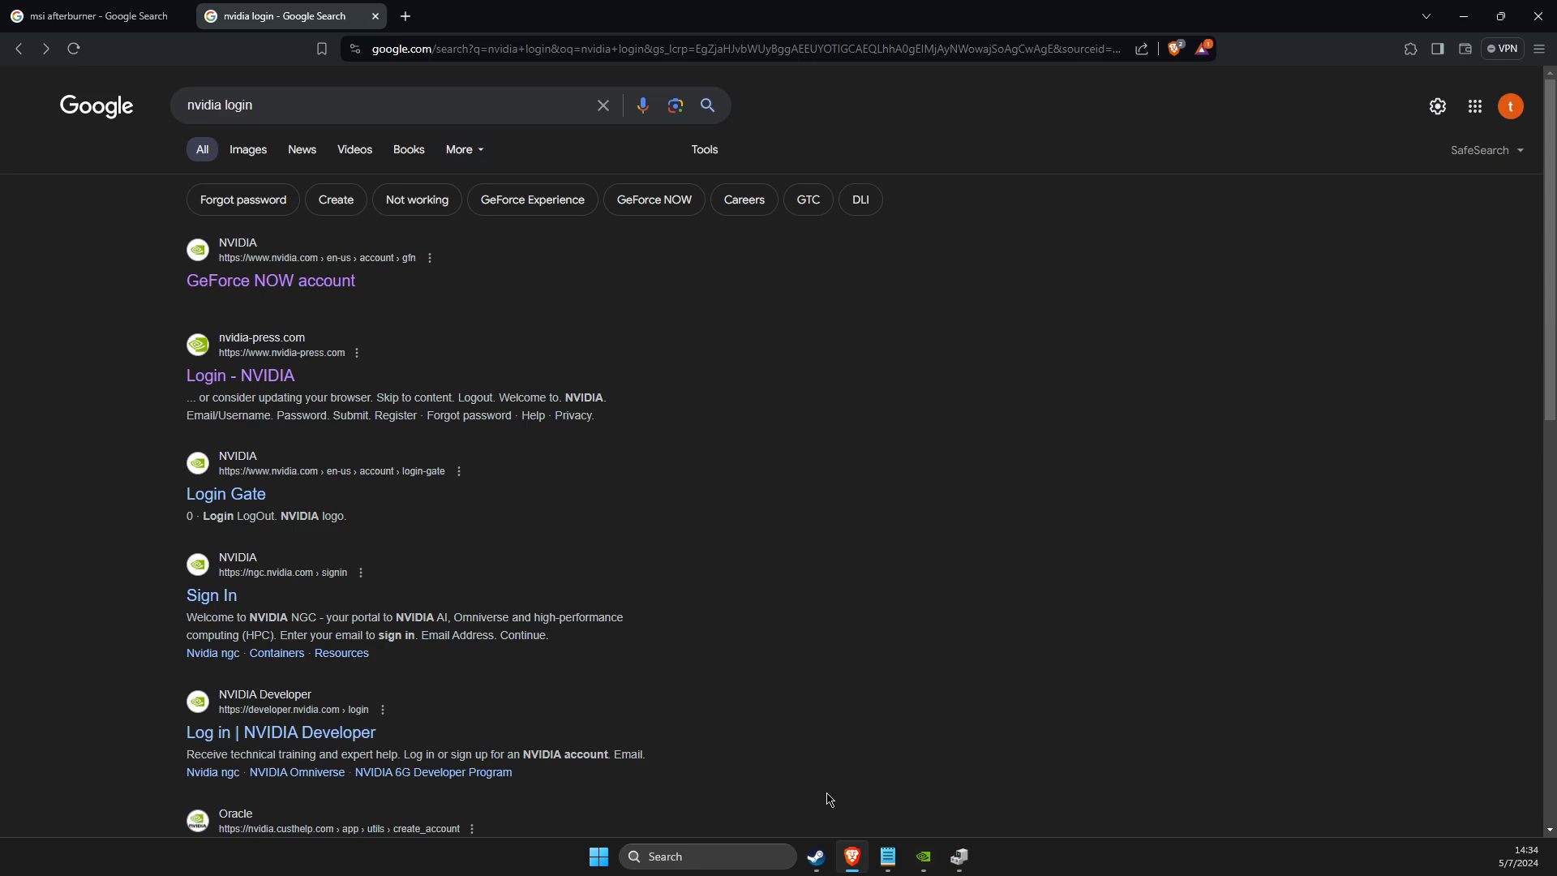
mouse_move(222, 313)
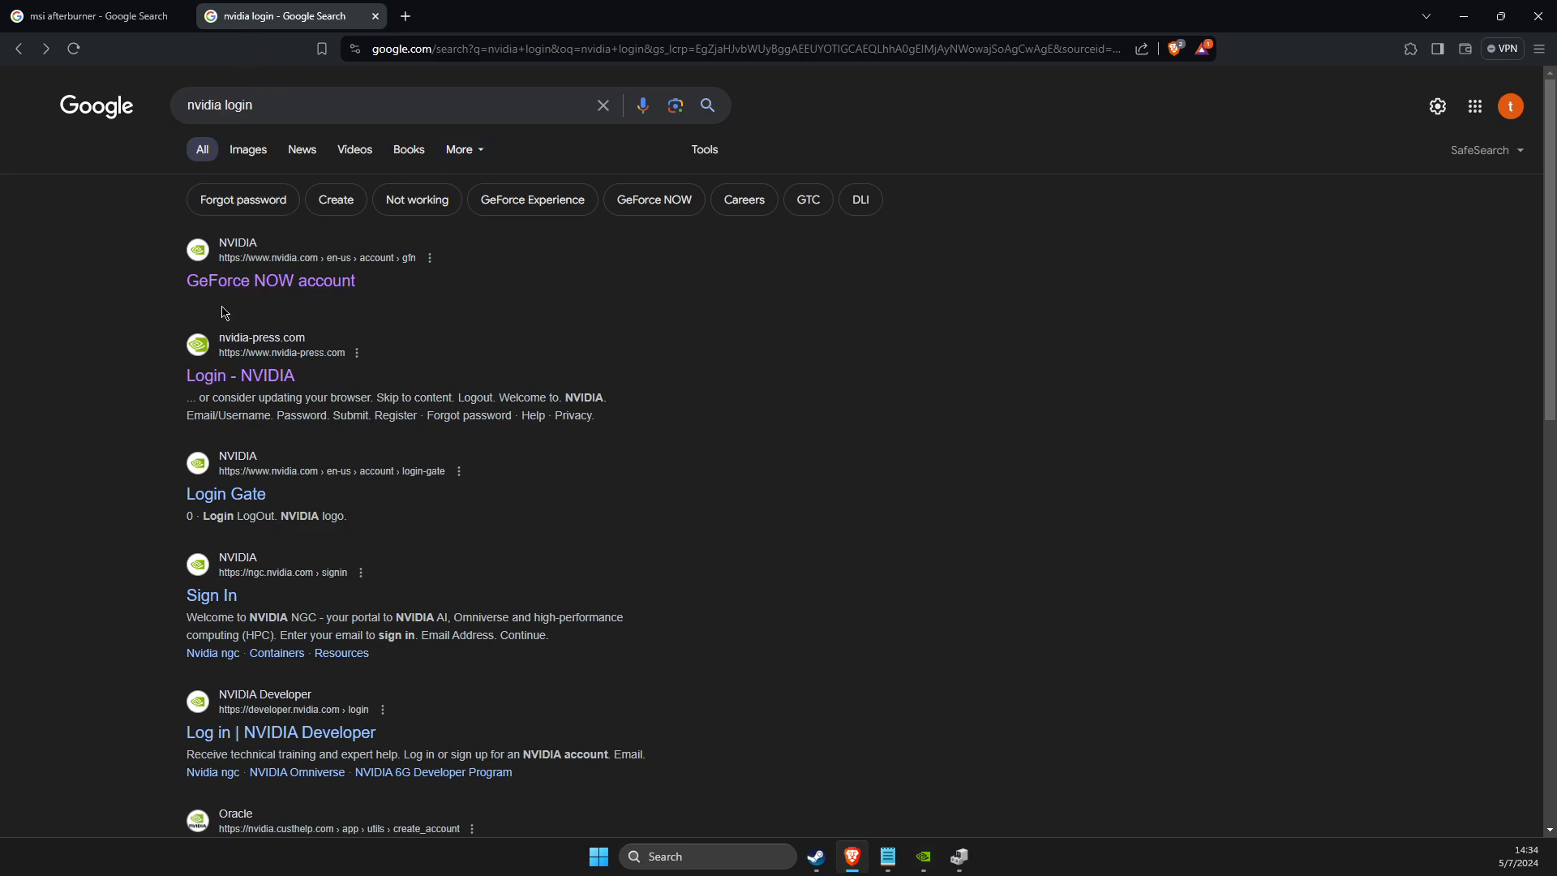
Follow the "Login - NVIDIA" Google result in Brave
click(240, 375)
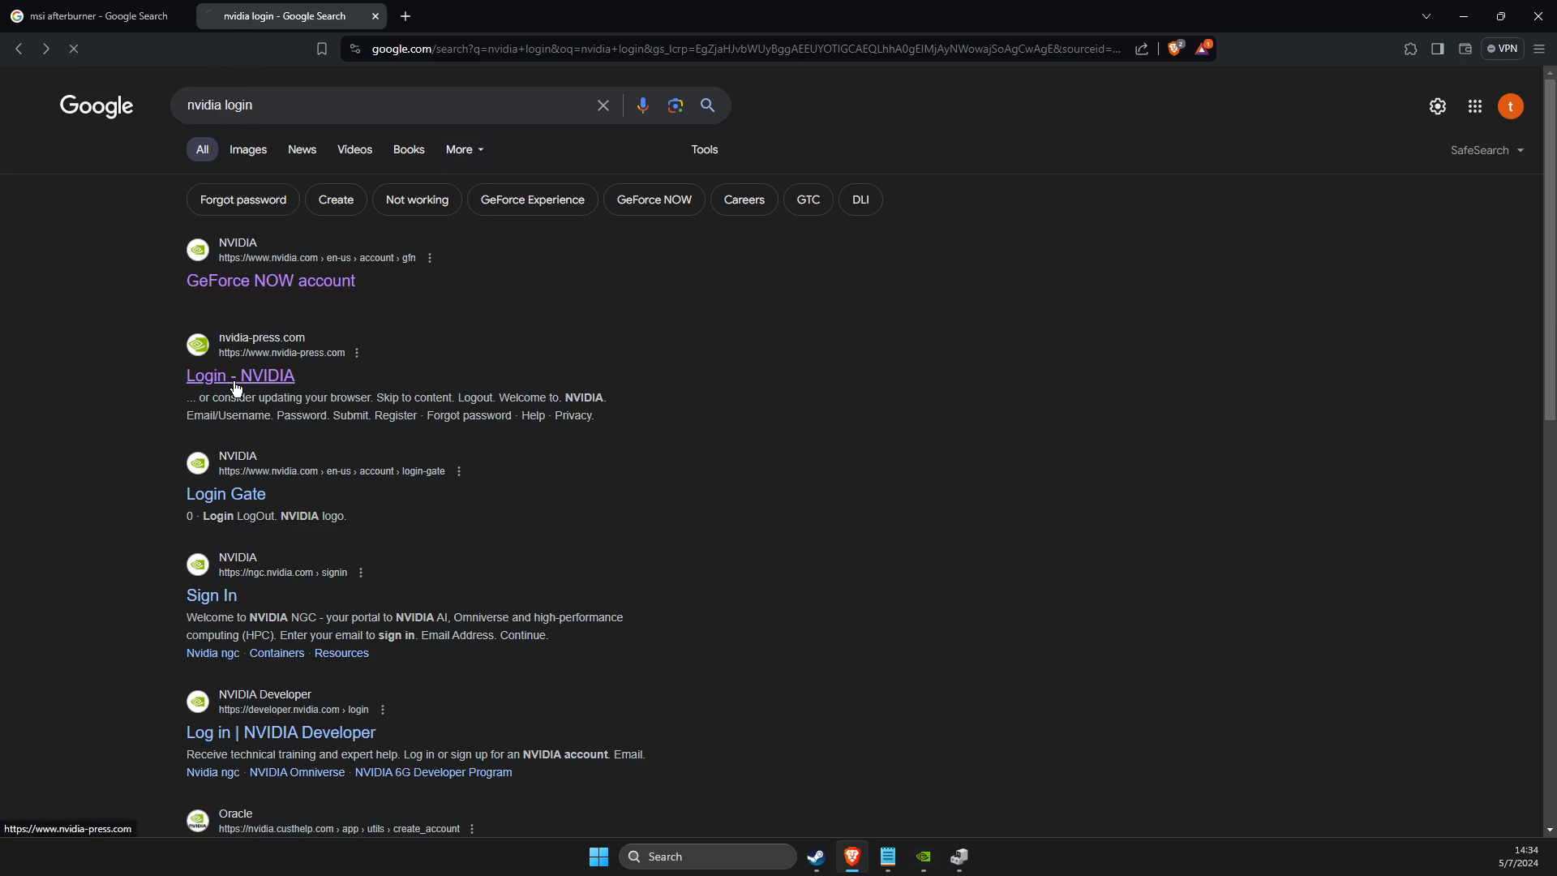
Load the nvidia-press.com login page with its Email/Username and Password form
click(240, 374)
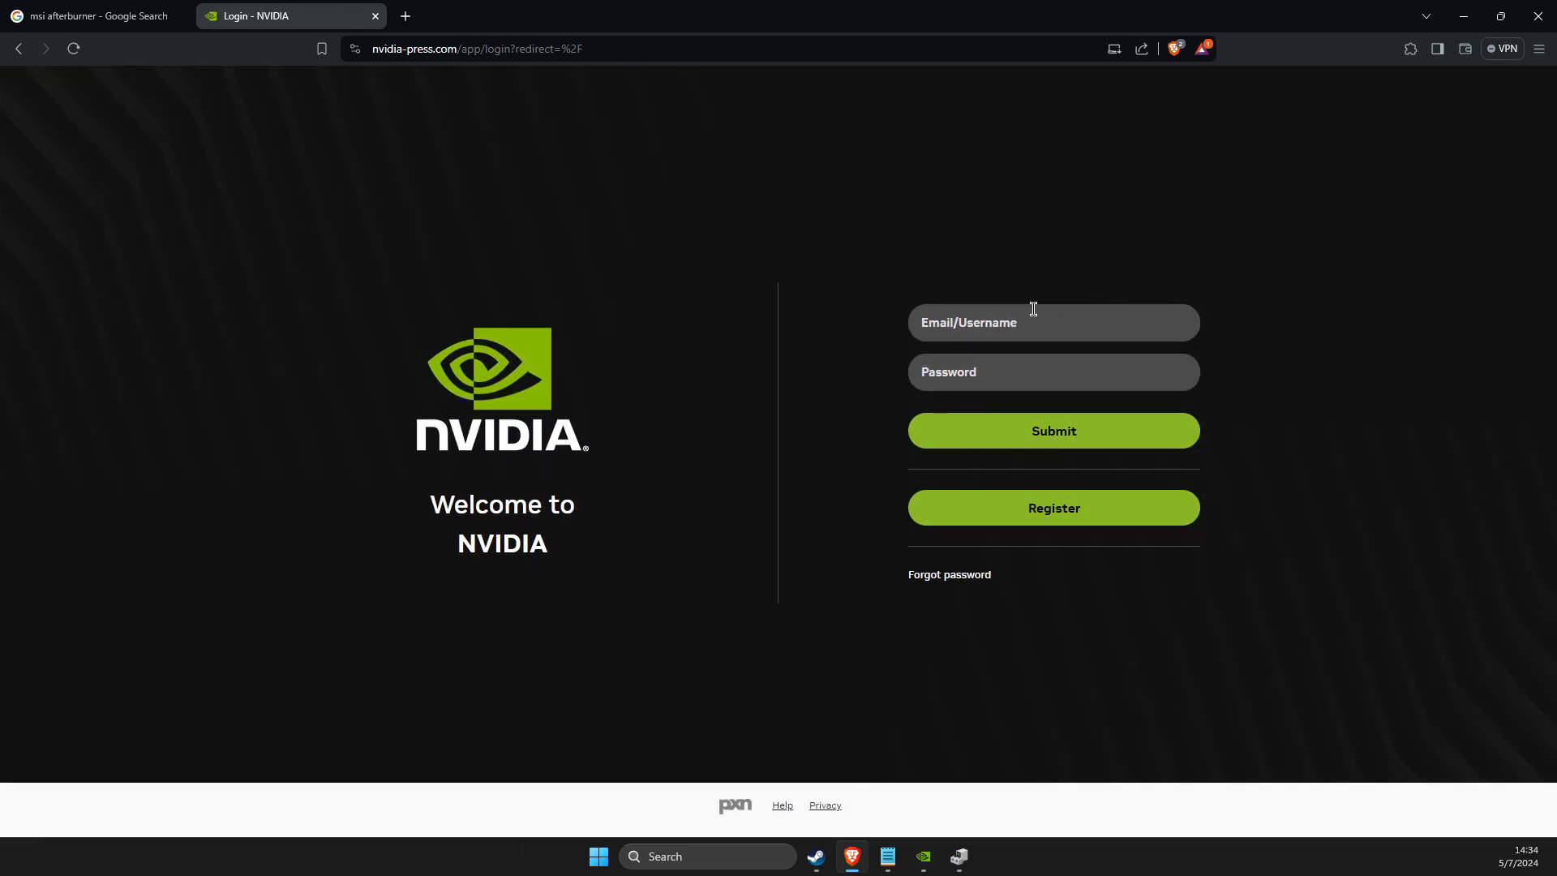
mouse_move(916, 436)
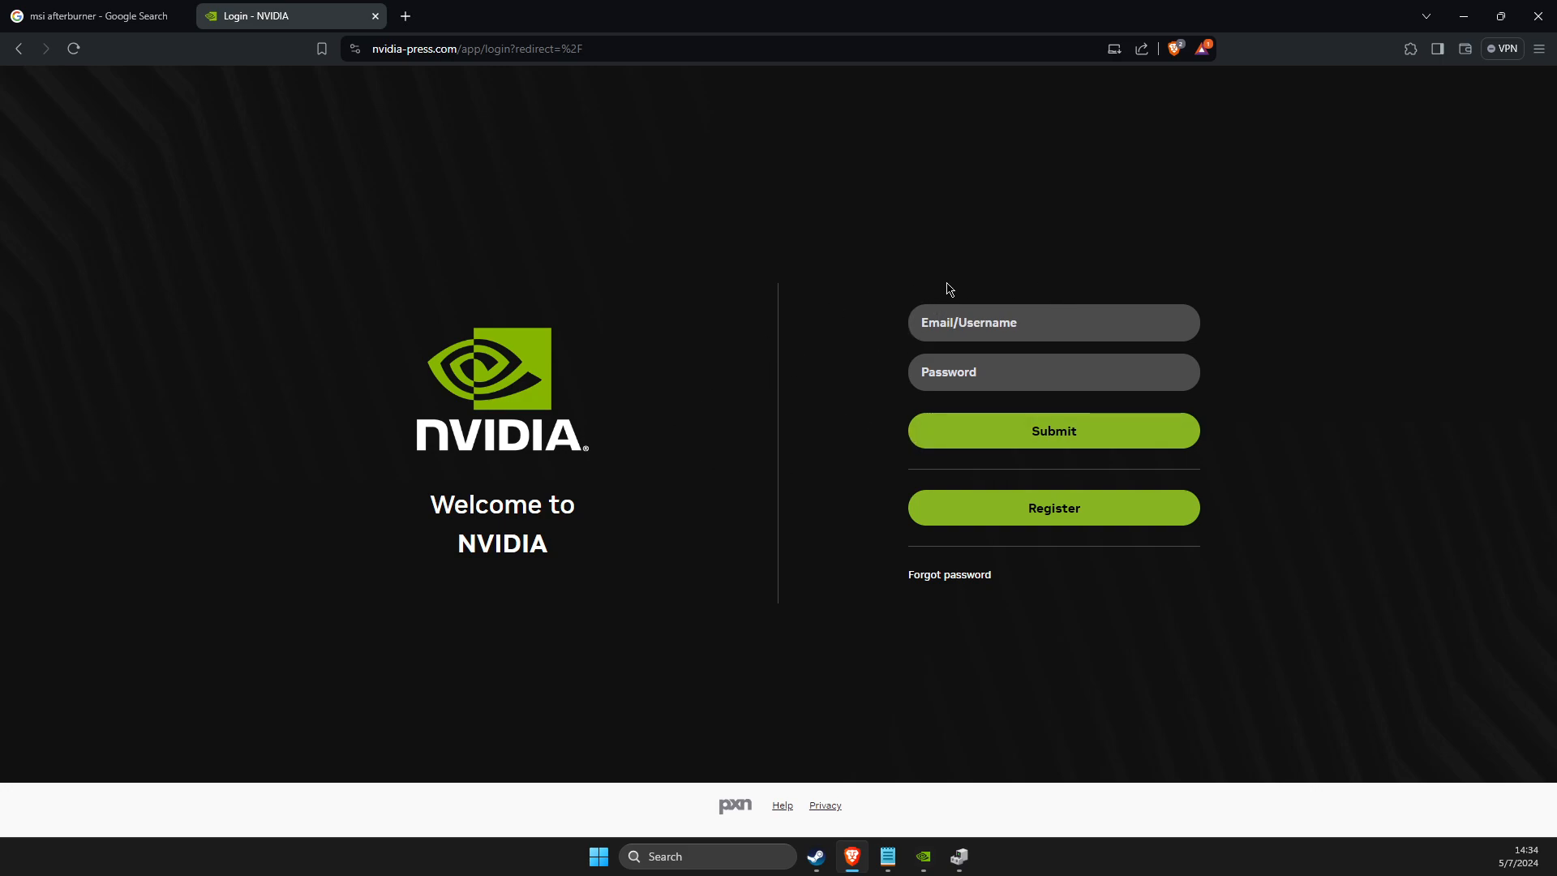
mouse_move(1442, 32)
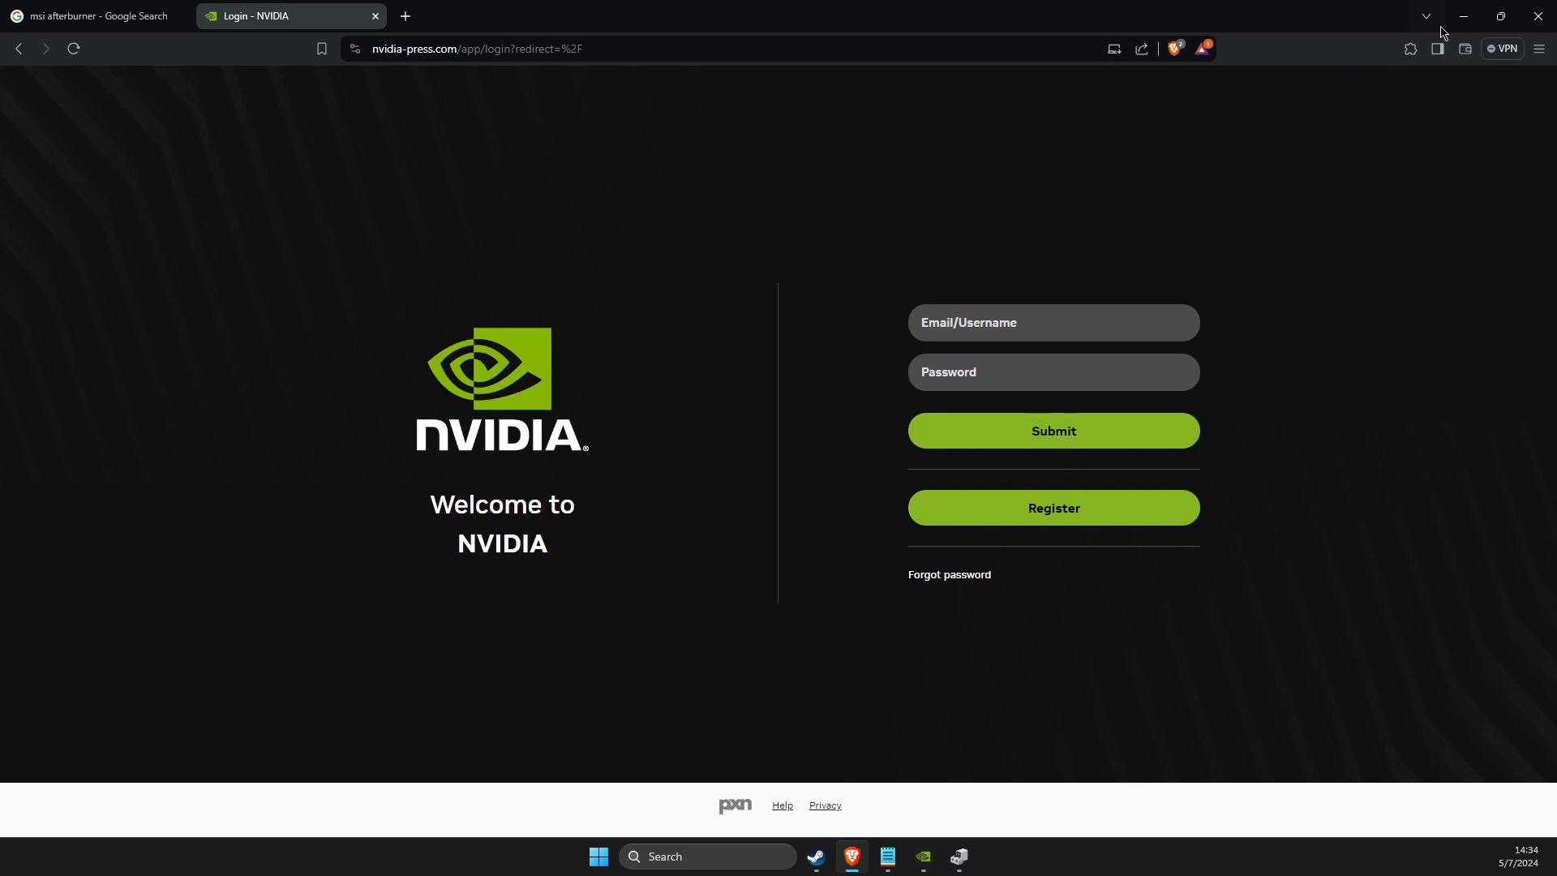